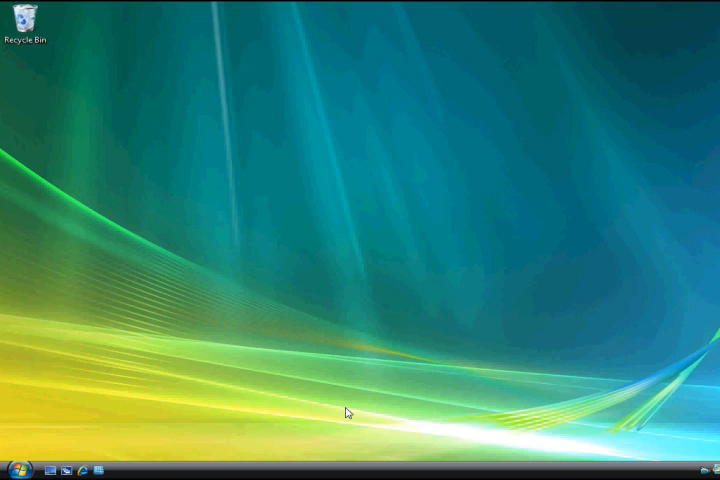
# Reach the Network and Internet settings through Start and Control Panel
pyautogui.click(12, 470)
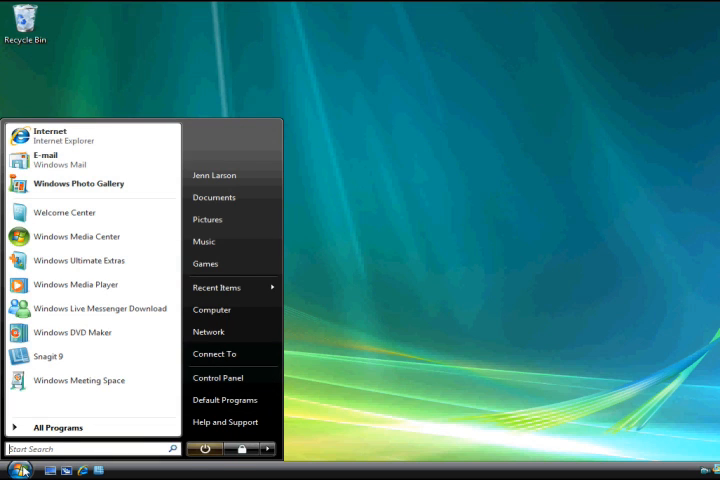
pyautogui.moveTo(232, 376)
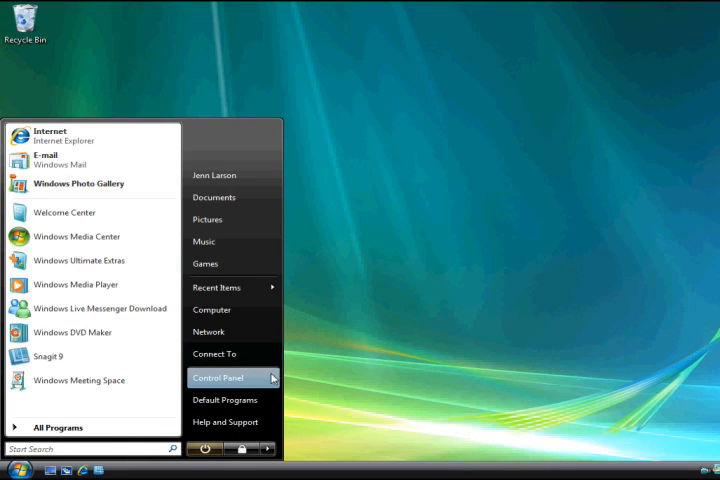
pyautogui.click(216, 378)
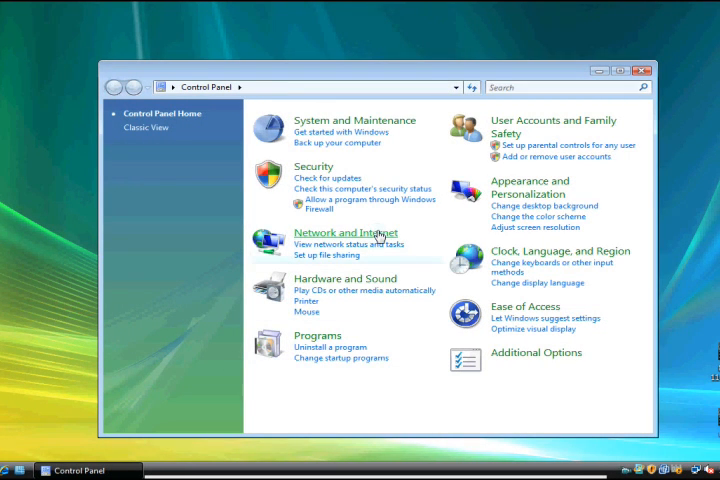
pyautogui.click(344, 232)
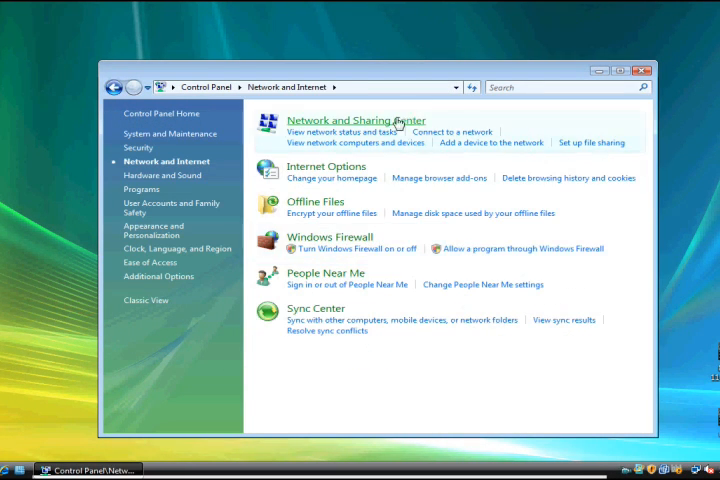
# From the Network and Sharing Center, show the Network Connections list with Local Area Connection
pyautogui.click(356, 120)
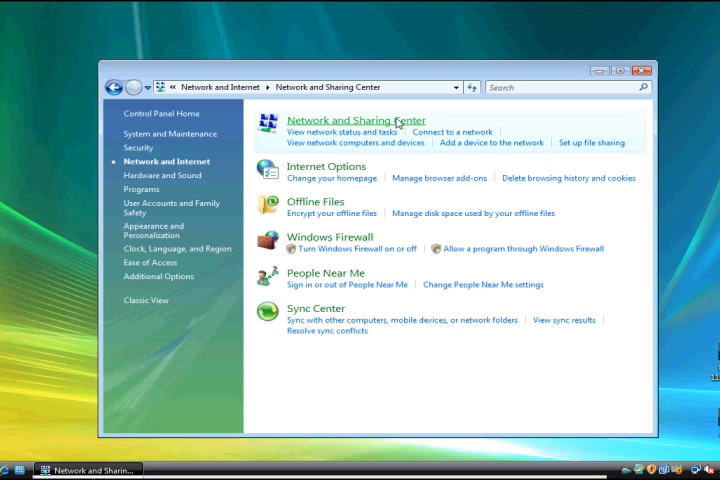
pyautogui.click(356, 120)
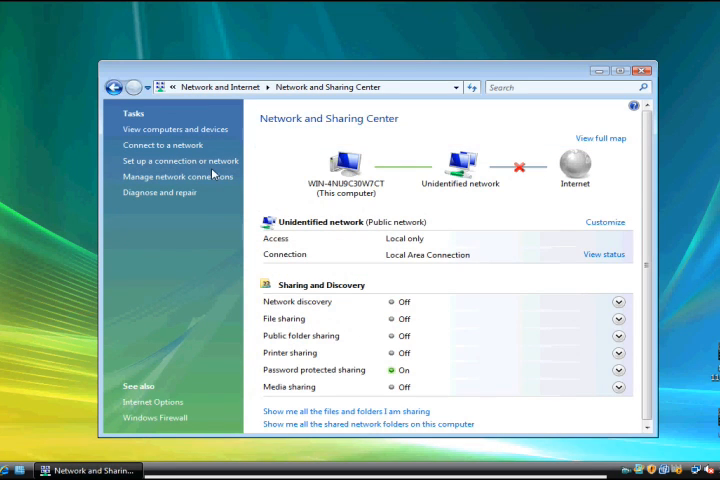
pyautogui.click(174, 176)
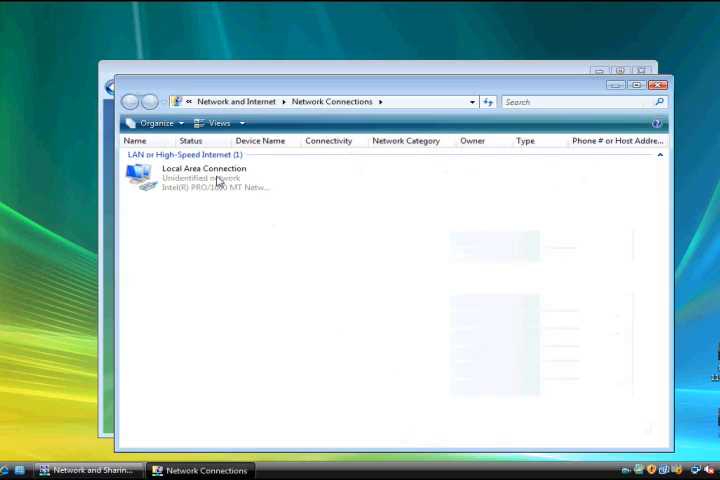
# Bring up the Local Area Connection Properties dialog from its context menu
pyautogui.rightClick(200, 176)
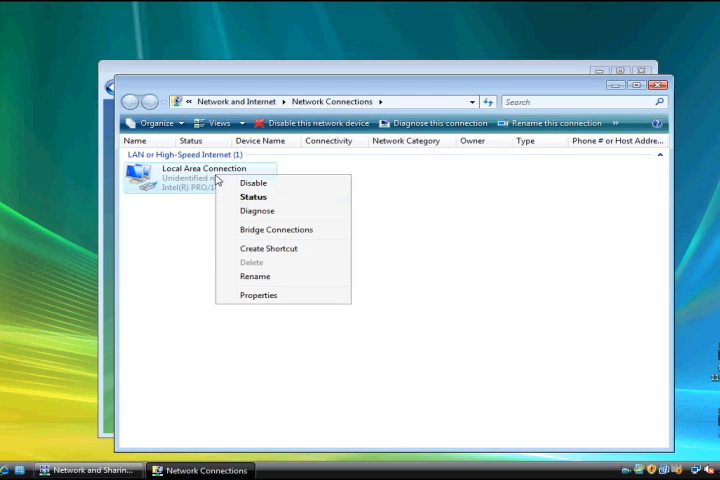
pyautogui.click(436, 304)
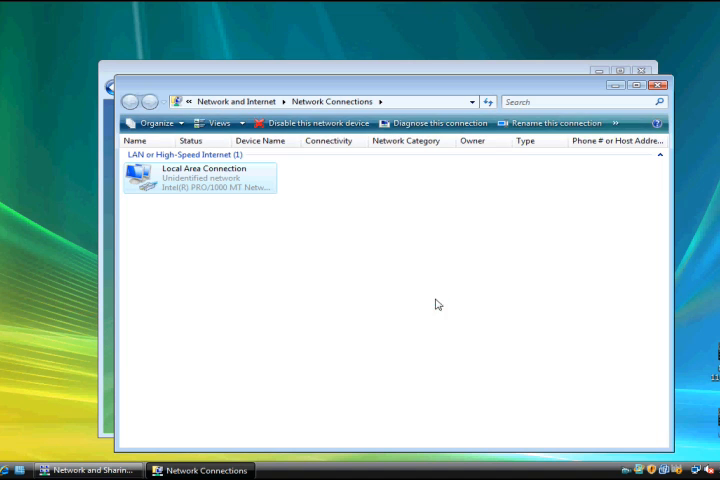
pyautogui.doubleClick(200, 176)
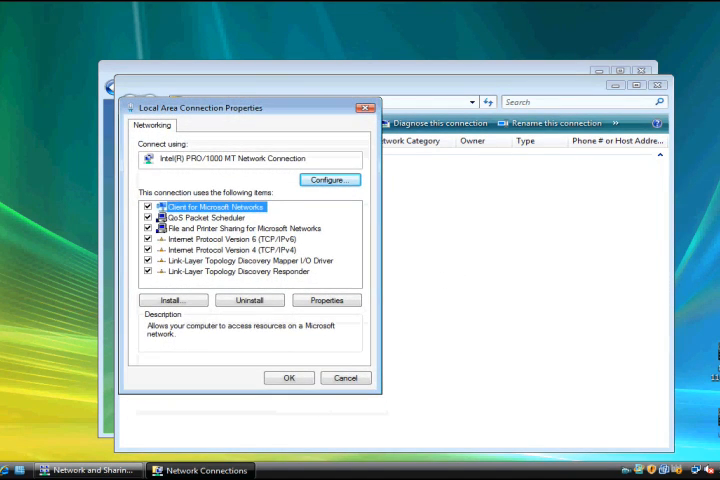
# Set Internet Protocol Version 4 to obtain its IP address and DNS automatically
pyautogui.click(230, 248)
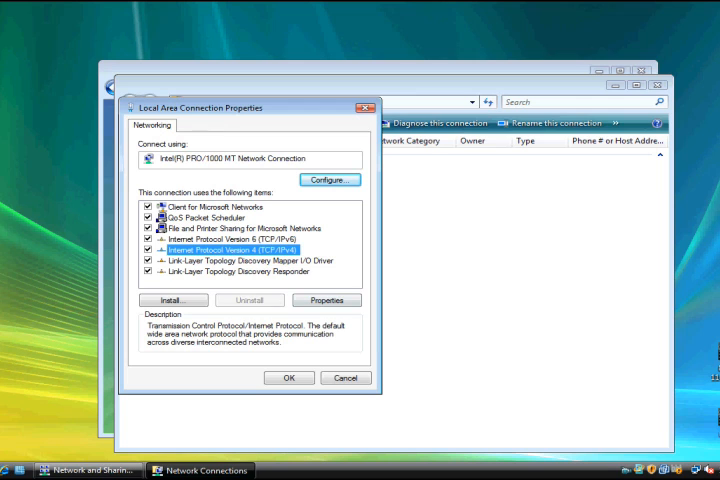
pyautogui.click(328, 300)
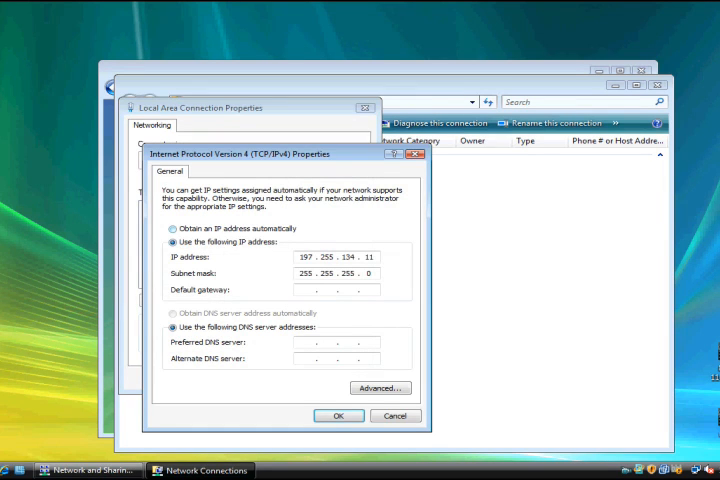
pyautogui.click(172, 228)
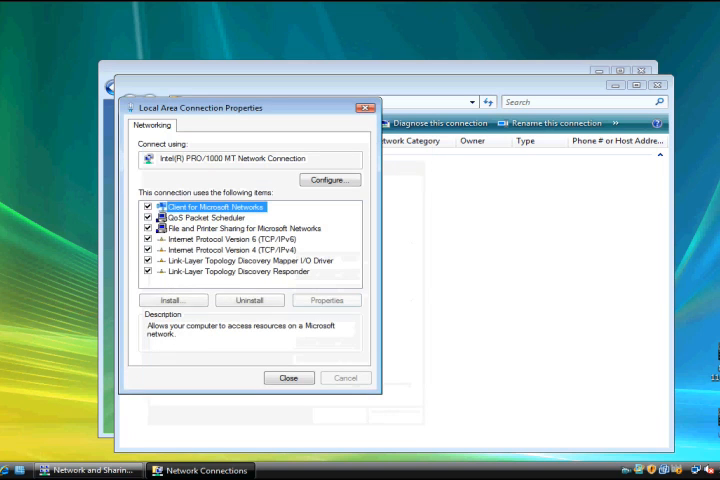
# Confirm the connection properties and close the Network and Sharing Center to show the desktop
pyautogui.click(288, 378)
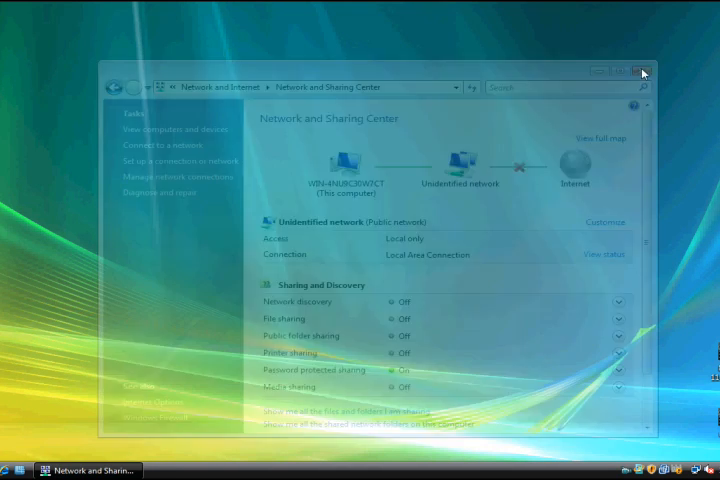
pyautogui.click(642, 72)
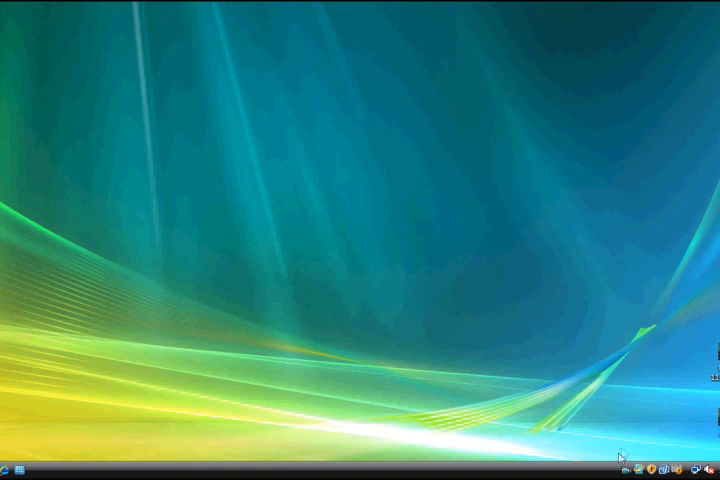